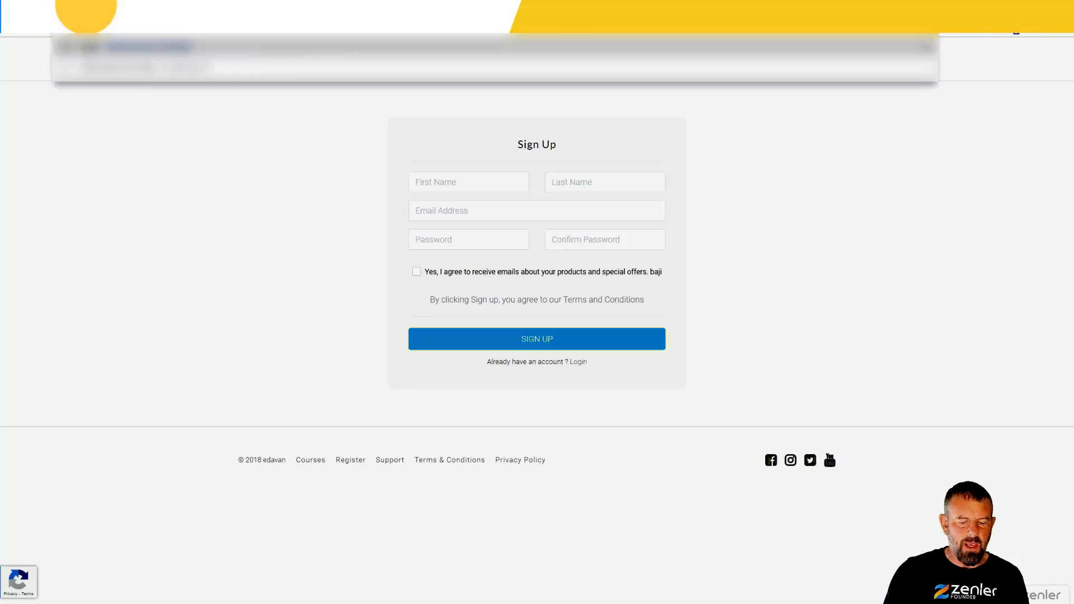
Step: Open the live school site's login page with its email and password fields
{"action": "left_click", "coordinate": [577, 362]}
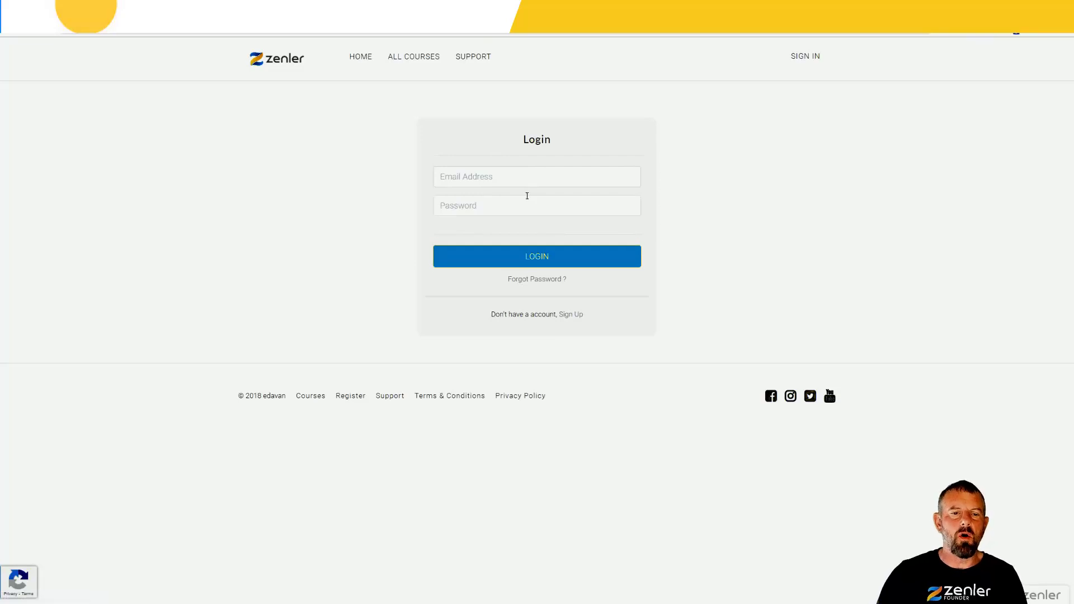
{"action": "mouse_move", "coordinate": [625, 164]}
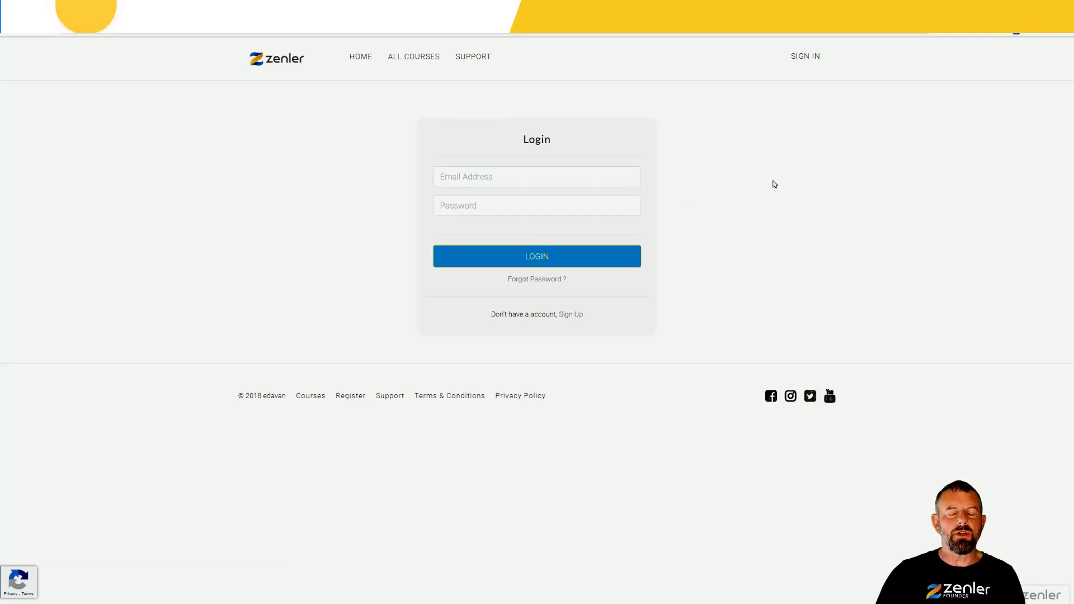
{"action": "mouse_move", "coordinate": [747, 196]}
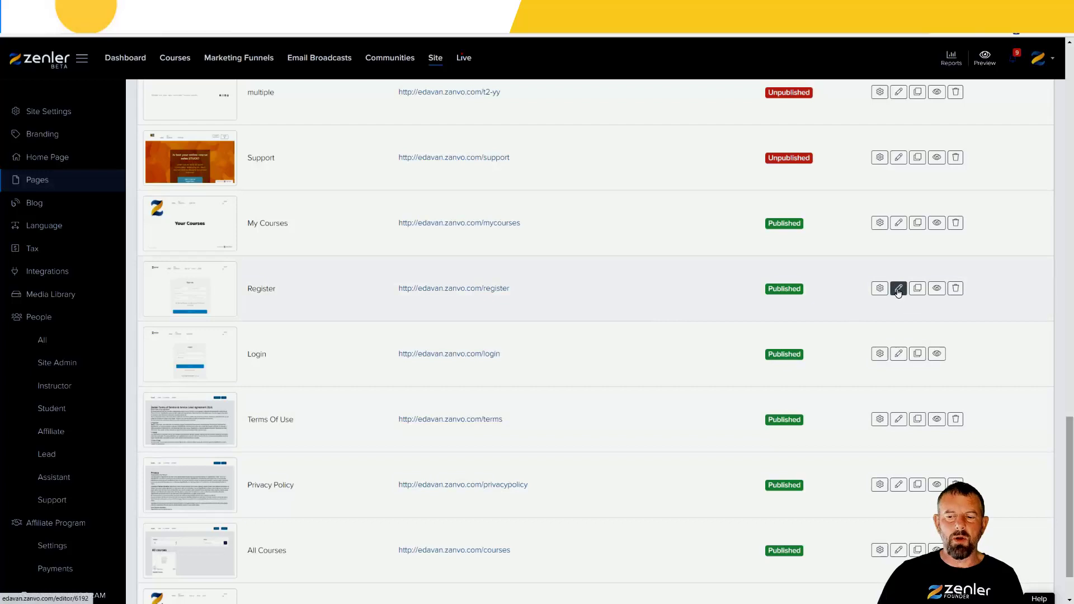
Step: Open the Register page in the page editor and show the block categories library
{"action": "left_click", "coordinate": [898, 288]}
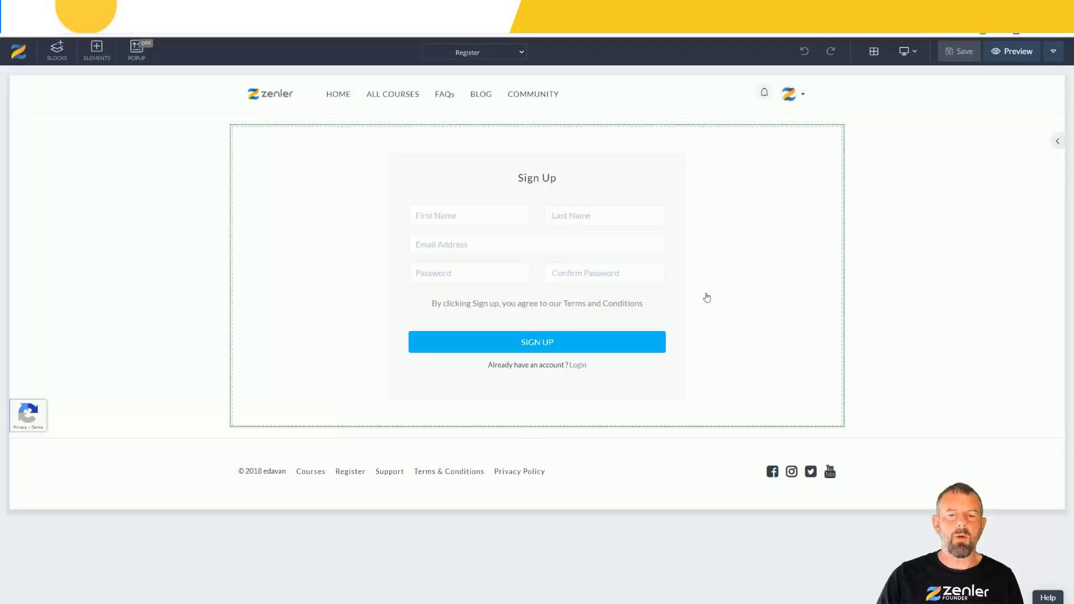
{"action": "left_click", "coordinate": [536, 274]}
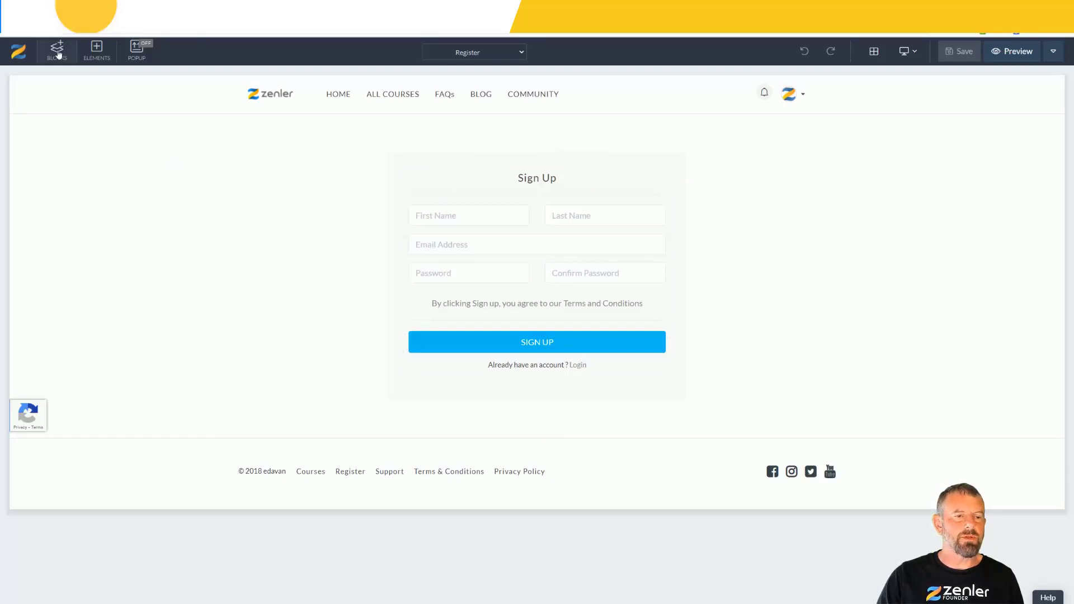
{"action": "left_click", "coordinate": [56, 50]}
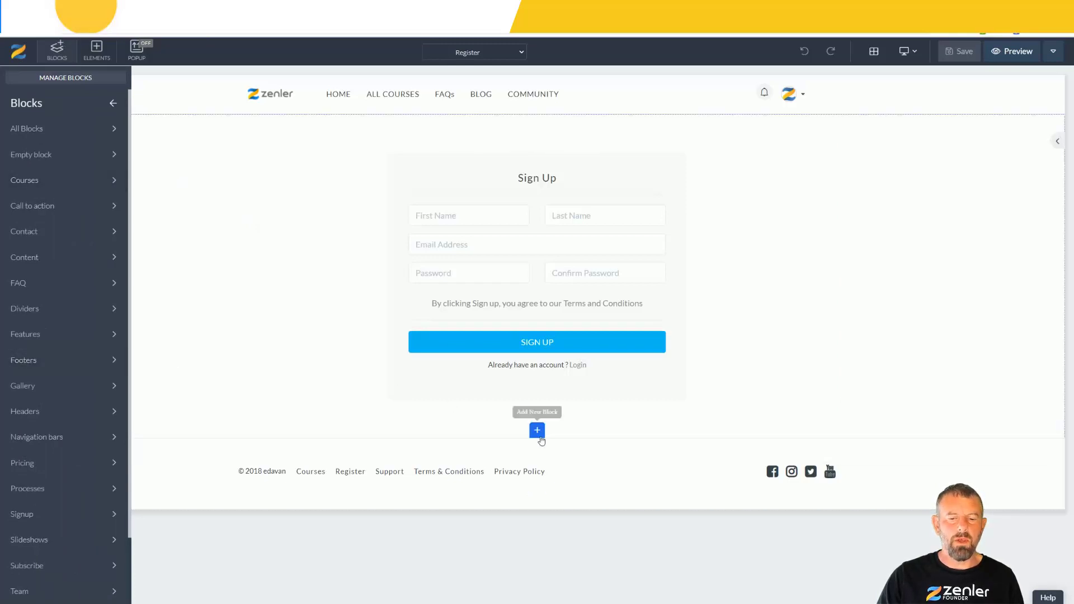
Step: Search the full block gallery for 'social' to list social login and signup blocks
{"action": "left_click", "coordinate": [536, 430]}
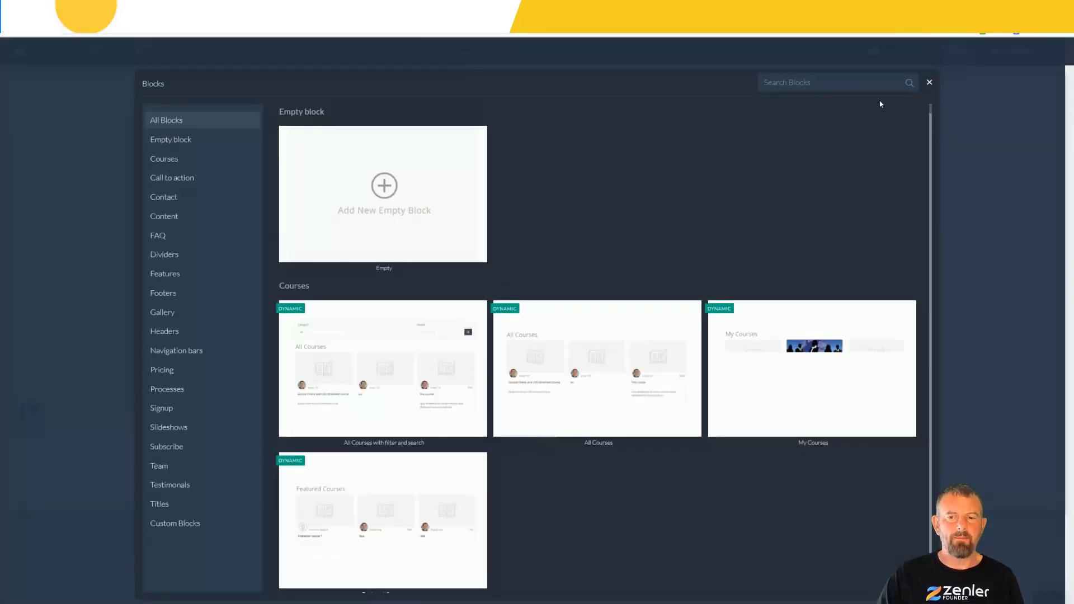
{"action": "type", "text": "s"}
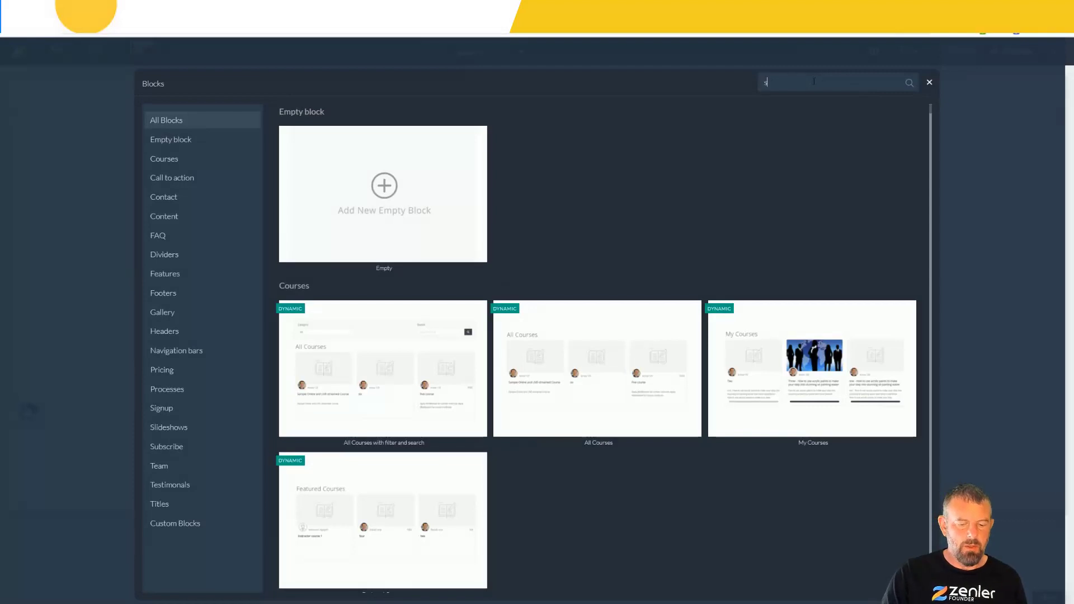
{"action": "type", "text": "ocial"}
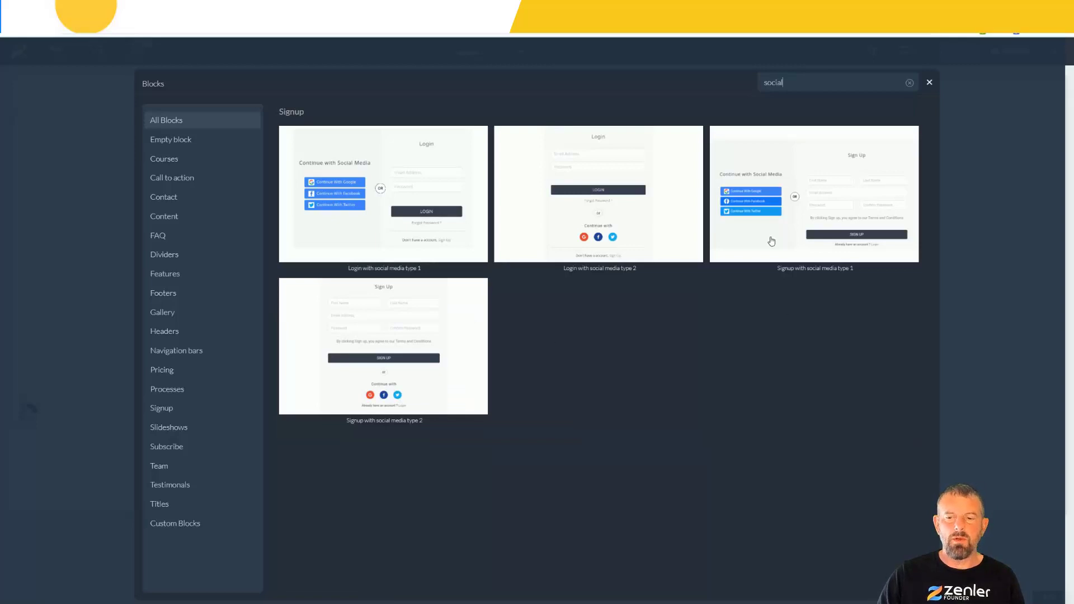
{"action": "mouse_move", "coordinate": [349, 382]}
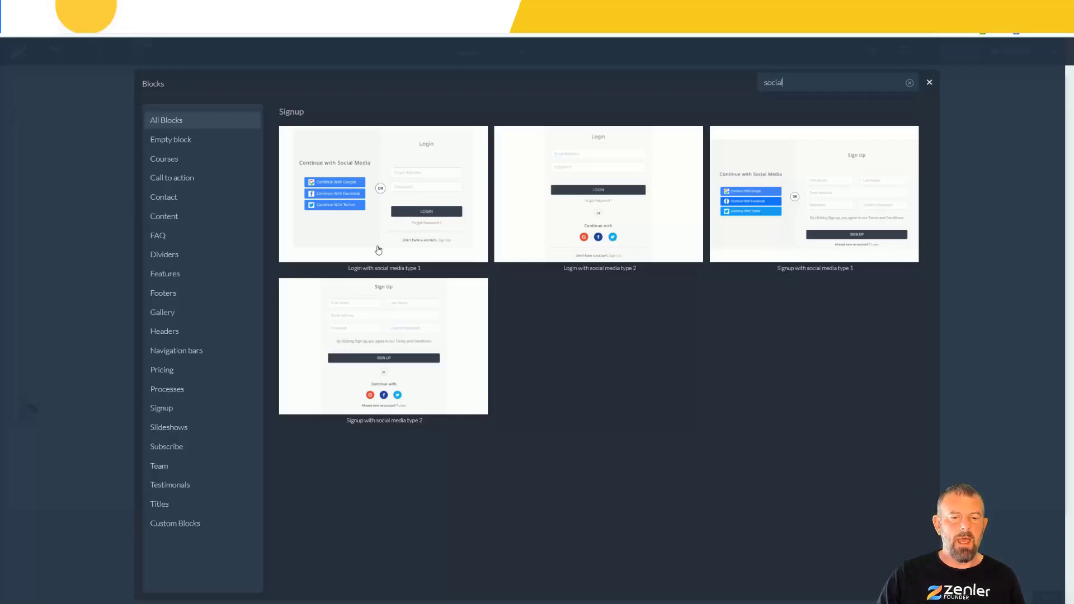
{"action": "mouse_move", "coordinate": [328, 209]}
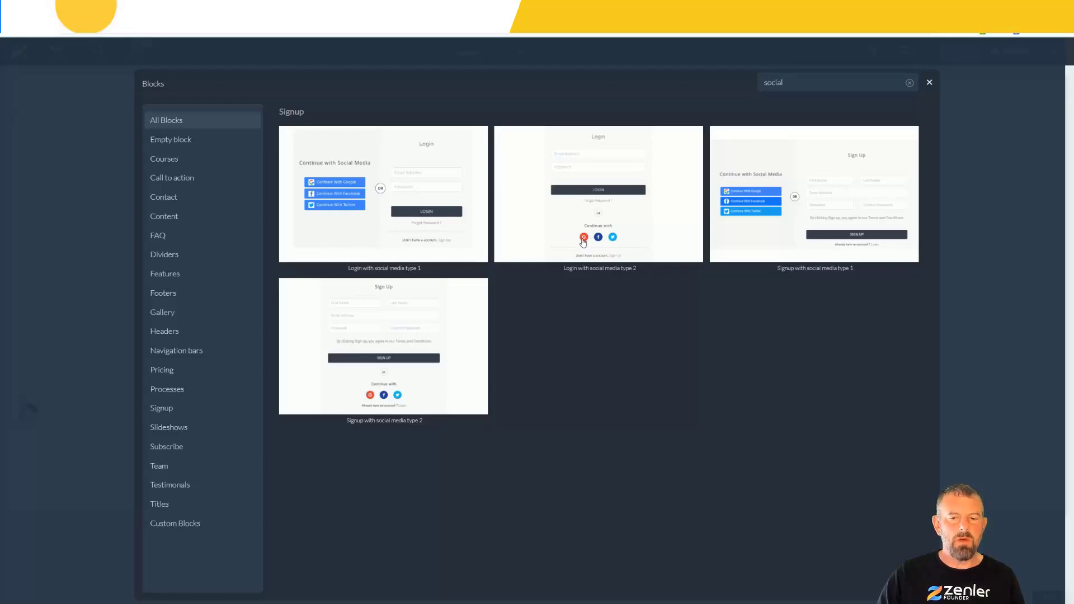
{"action": "mouse_move", "coordinate": [739, 303]}
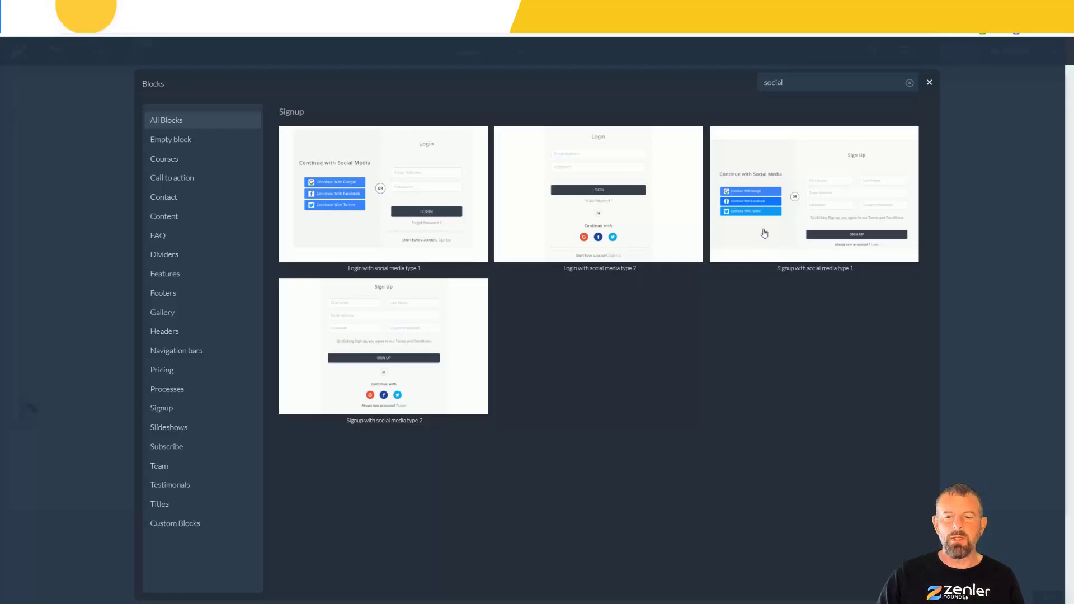
Step: Add 'Signup with social media type 1' to the Register page, then switch to the Login page
{"action": "left_click", "coordinate": [814, 194]}
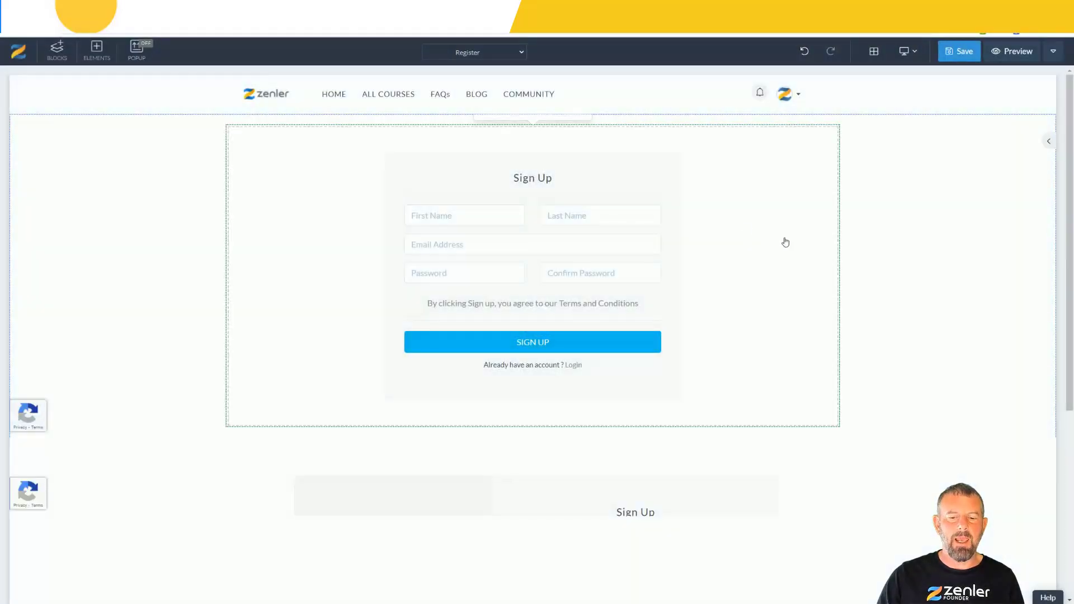
{"action": "scroll", "scroll_direction": "down", "scroll_amount": 3}
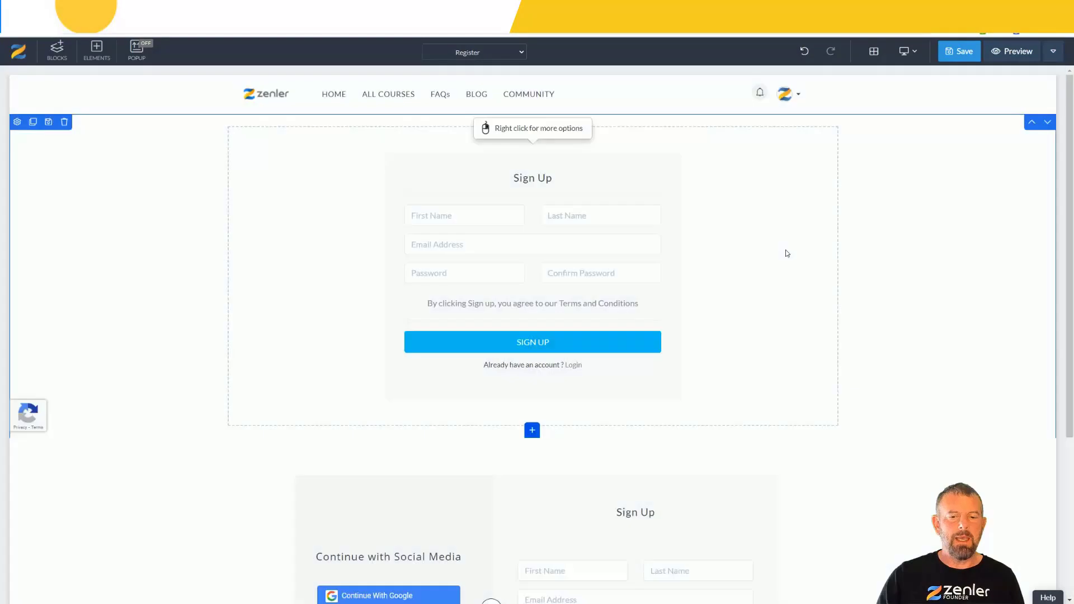
{"action": "scroll", "scroll_direction": "down", "scroll_amount": 3}
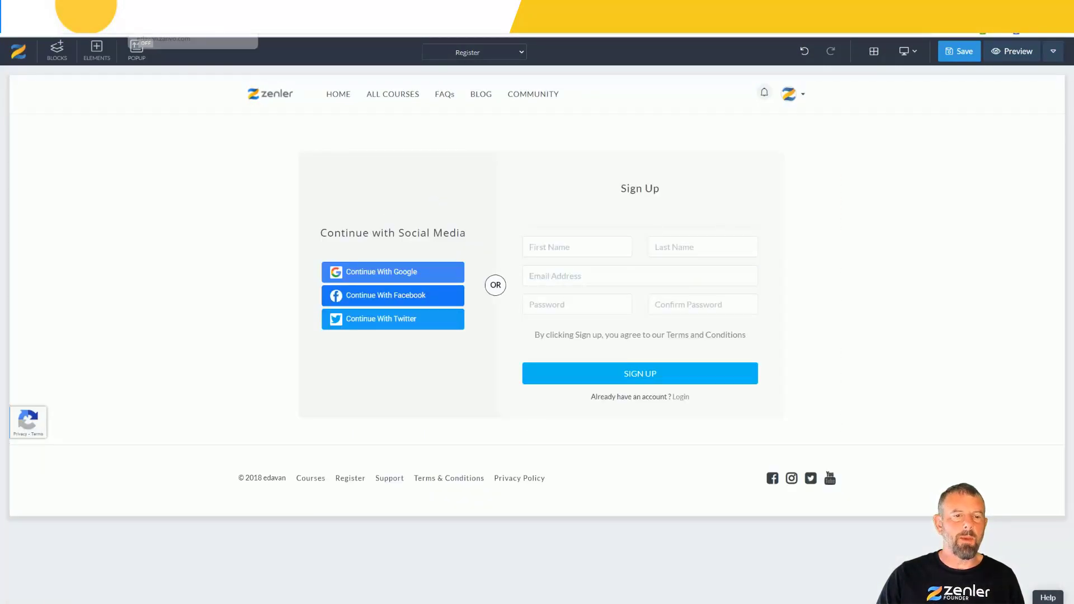
{"action": "left_click", "coordinate": [474, 52]}
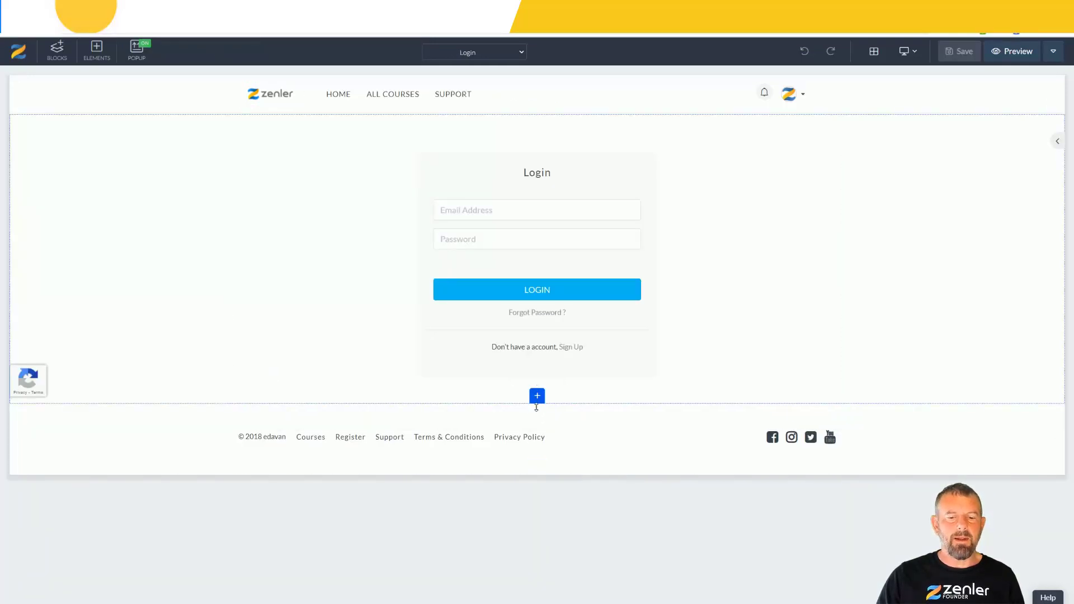
Step: Insert the 'Login with social media type 1' block on the Login page and save
{"action": "left_click", "coordinate": [56, 49]}
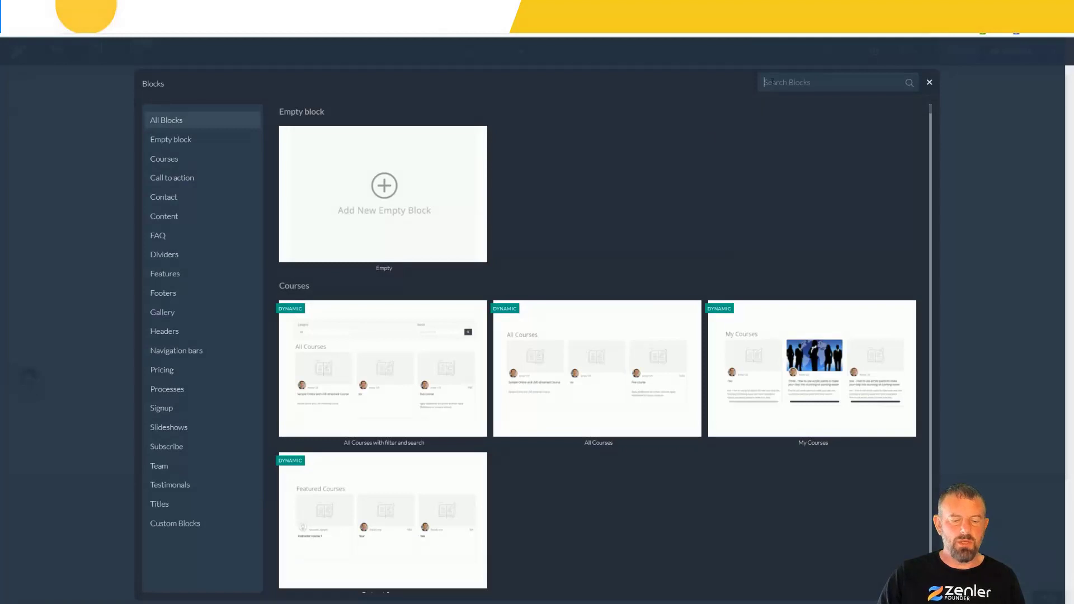
{"action": "type", "text": "social"}
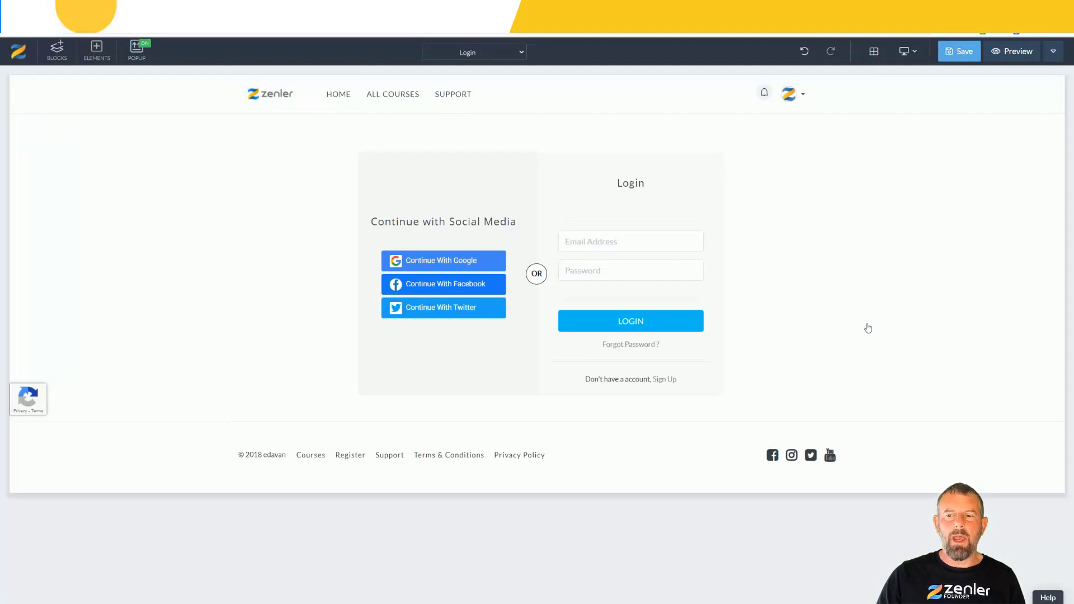
{"action": "left_click", "coordinate": [958, 51]}
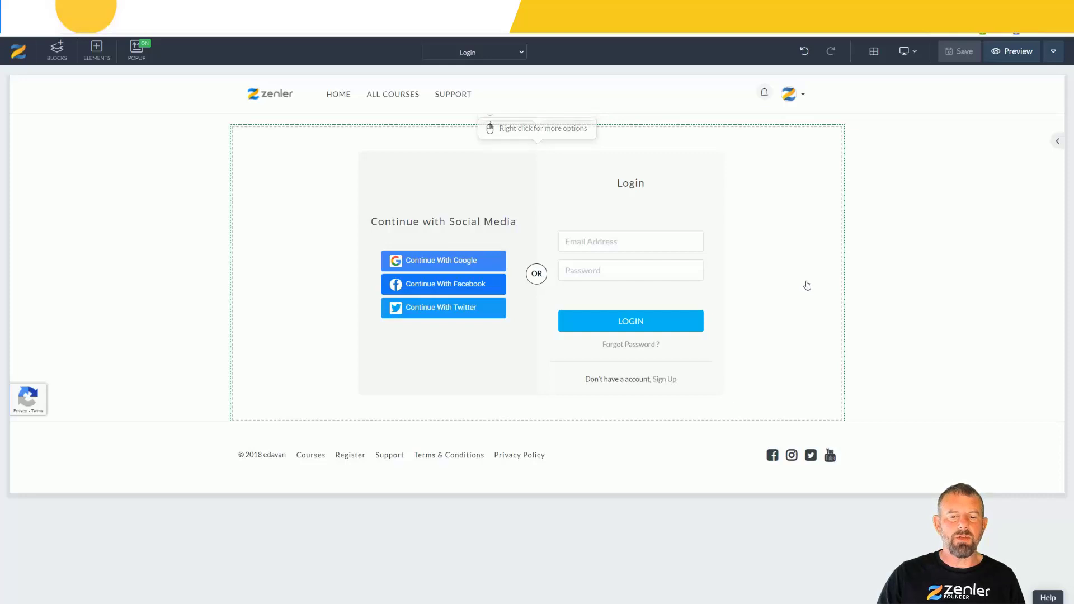
Step: View the Register page on the live site and sign in with Google
{"action": "left_click", "coordinate": [473, 53]}
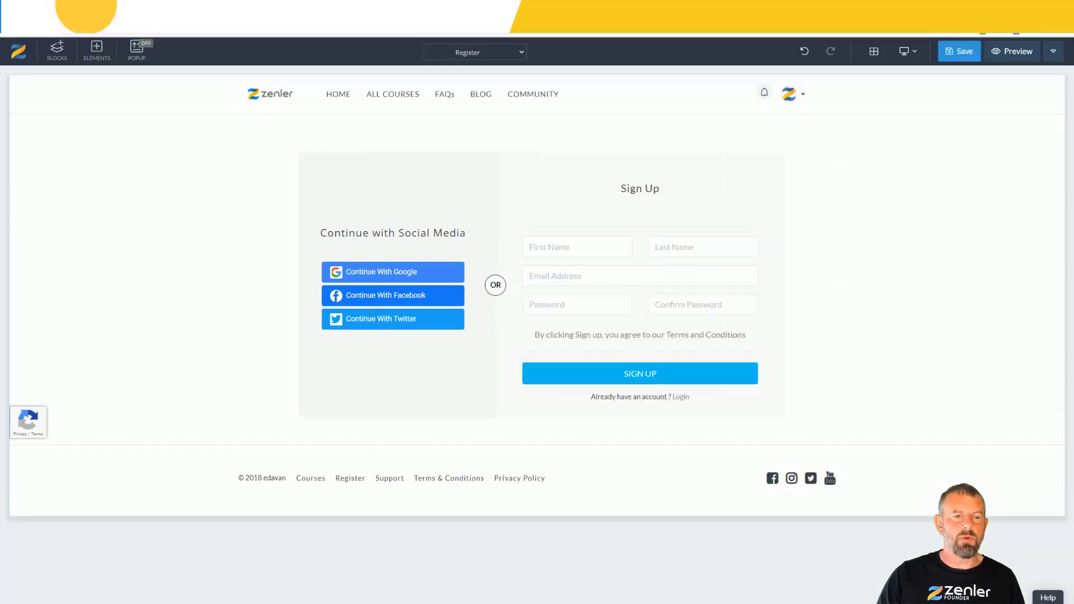
{"action": "left_click", "coordinate": [959, 51]}
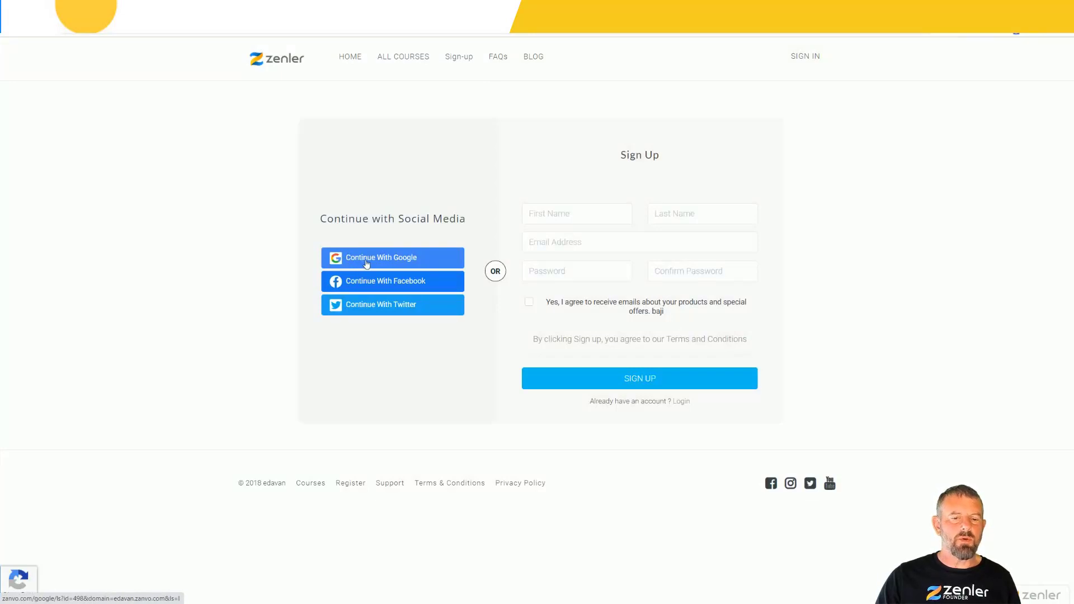
{"action": "mouse_move", "coordinate": [362, 264]}
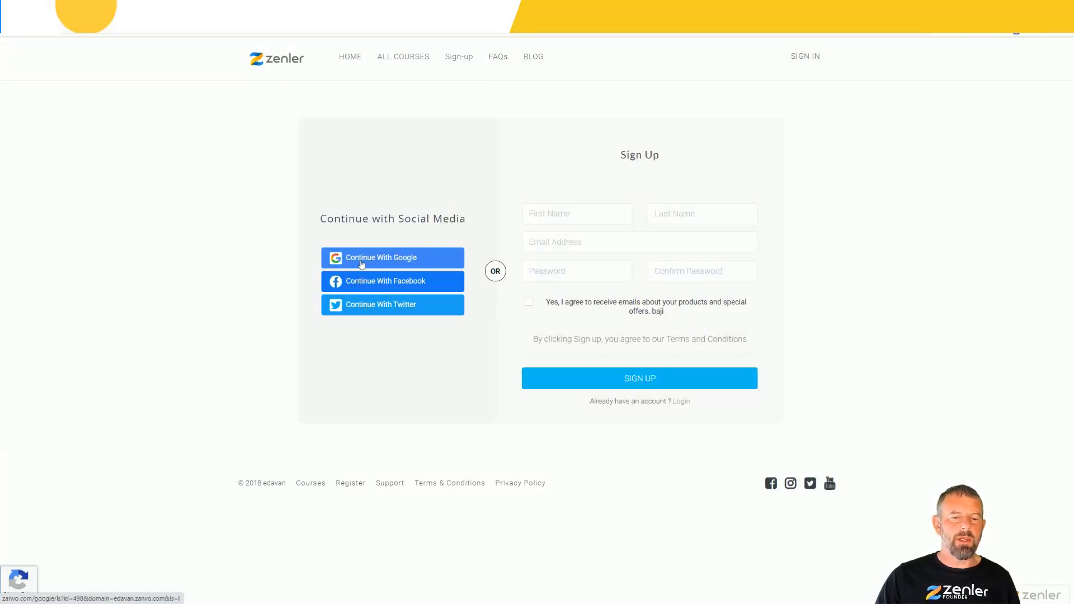
{"action": "mouse_move", "coordinate": [374, 260]}
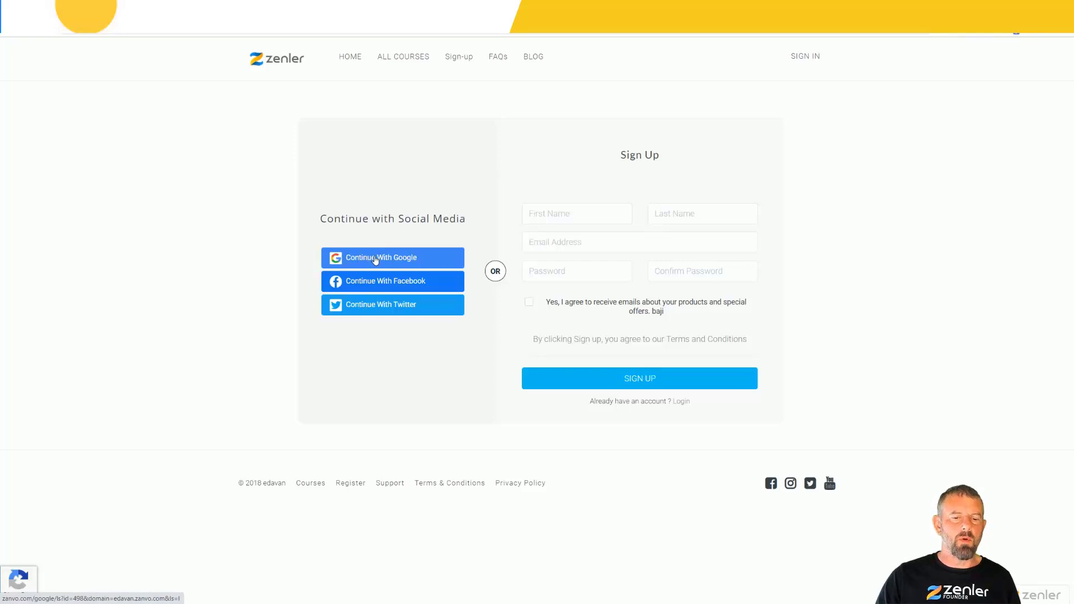
{"action": "left_click", "coordinate": [384, 258]}
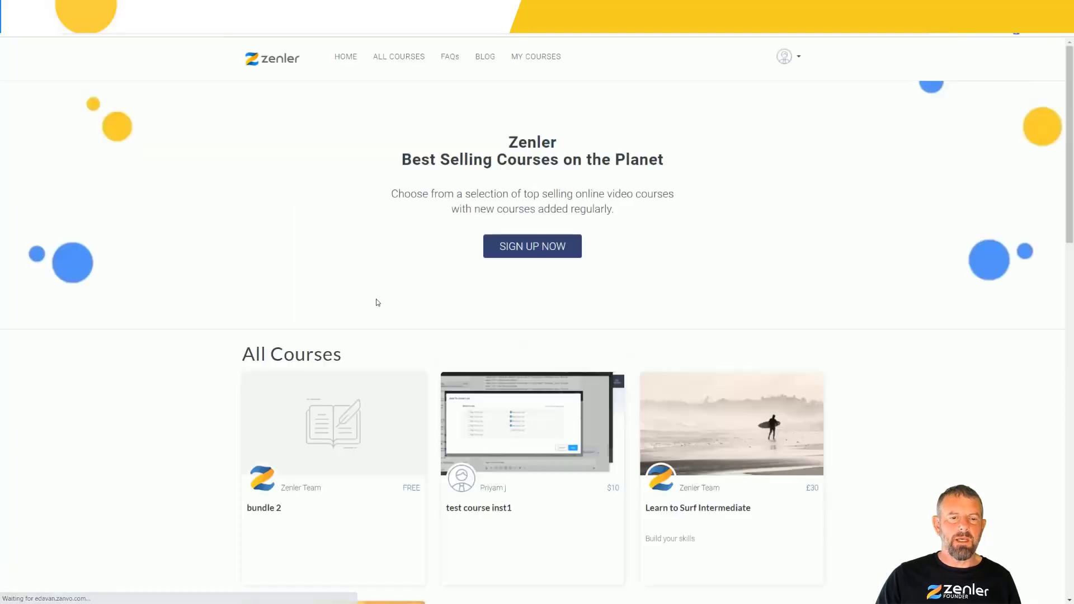
{"action": "mouse_move", "coordinate": [794, 58]}
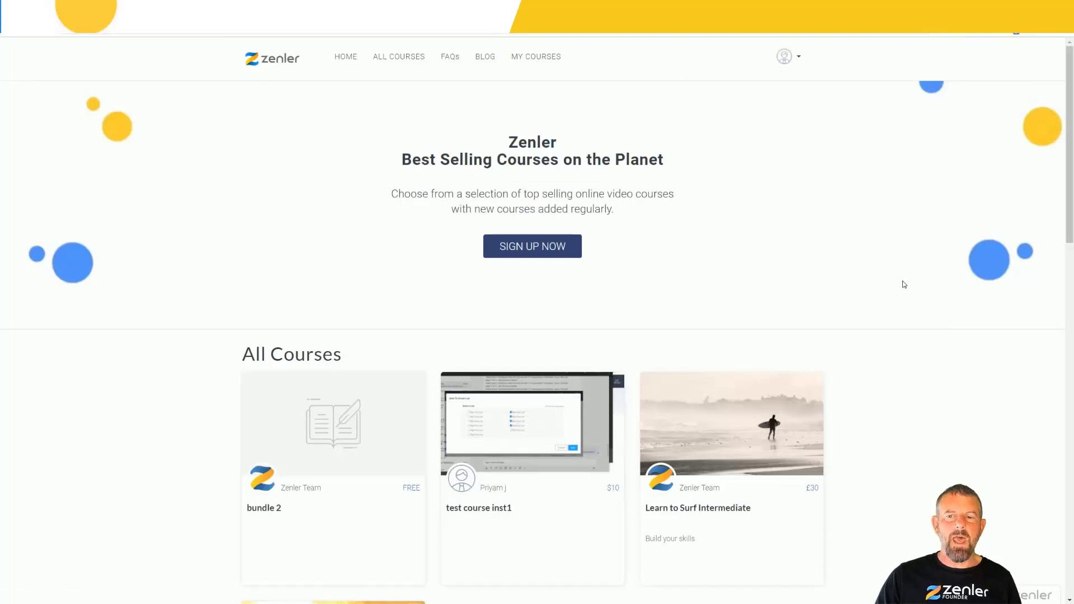
{"action": "mouse_move", "coordinate": [842, 224]}
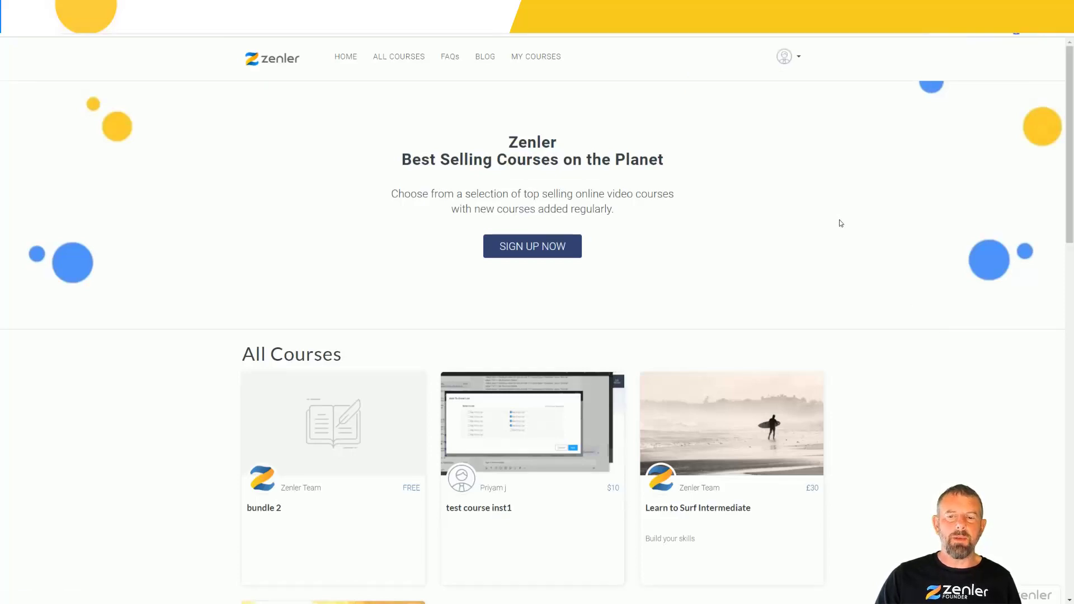
{"action": "mouse_move", "coordinate": [764, 220]}
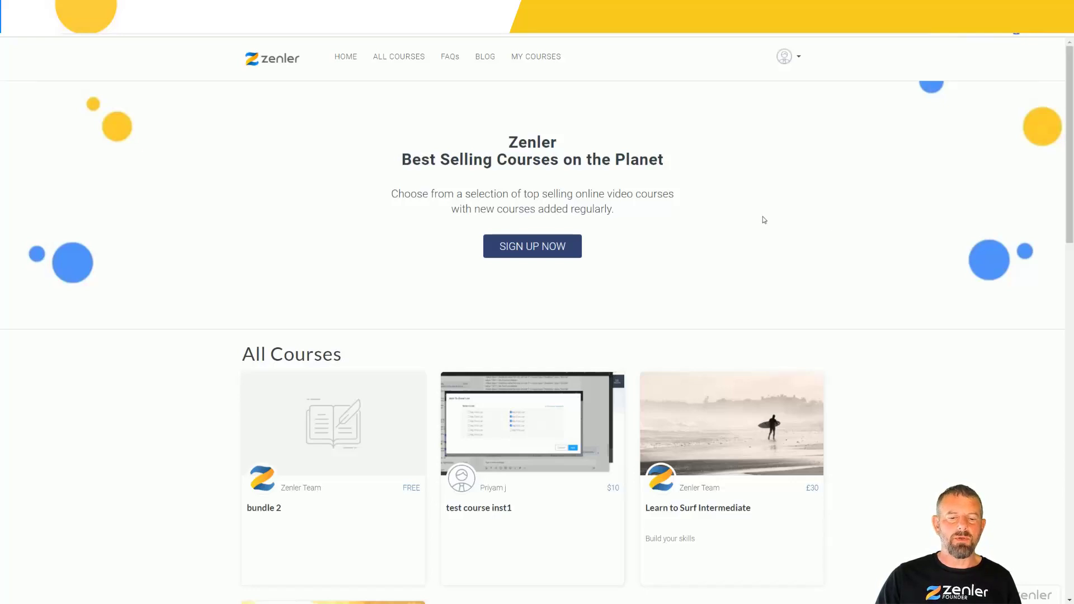
{"action": "mouse_move", "coordinate": [756, 170]}
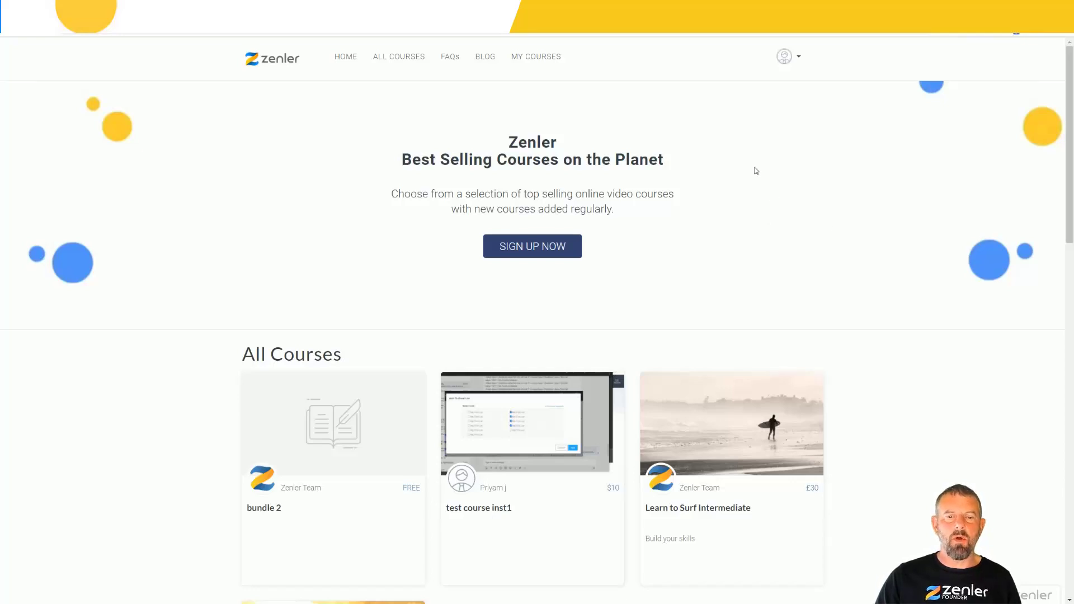
Step: Log out of the school site and sign back in with a Google account
{"action": "left_click", "coordinate": [785, 56]}
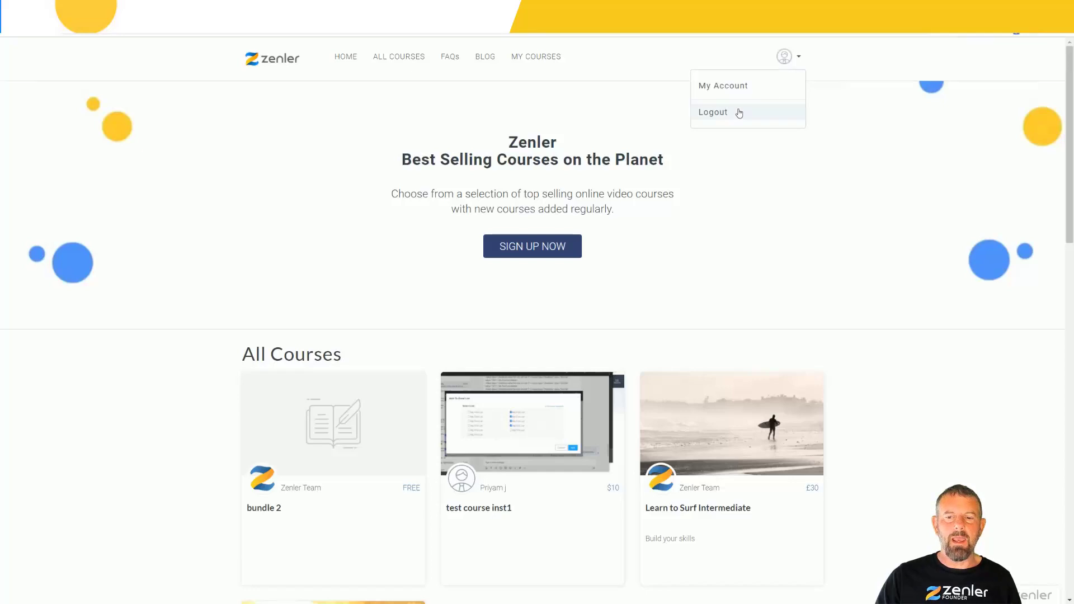
{"action": "left_click", "coordinate": [712, 112]}
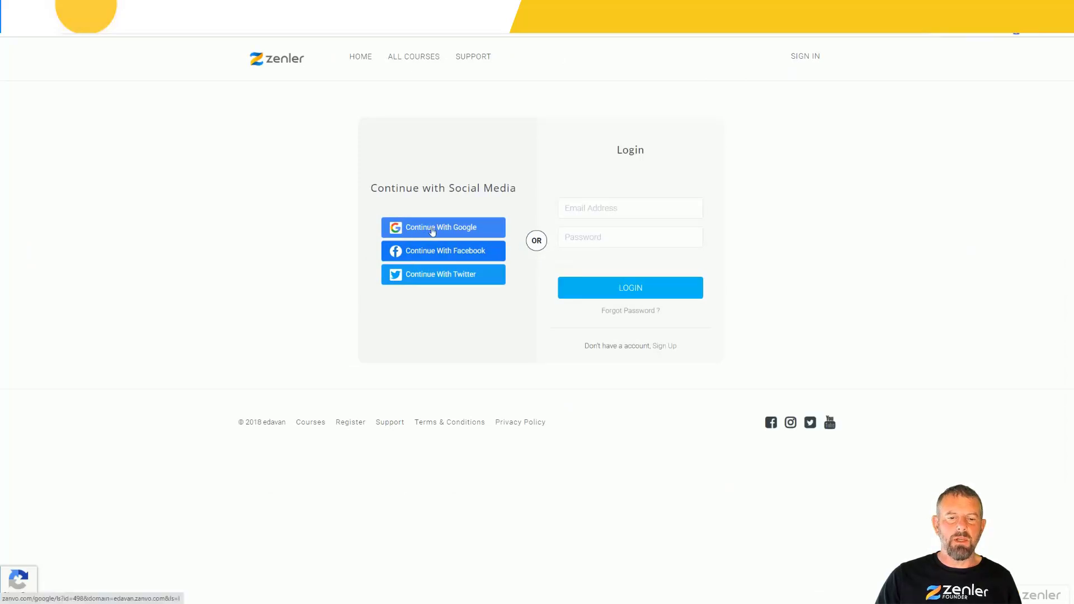
{"action": "left_click", "coordinate": [443, 227]}
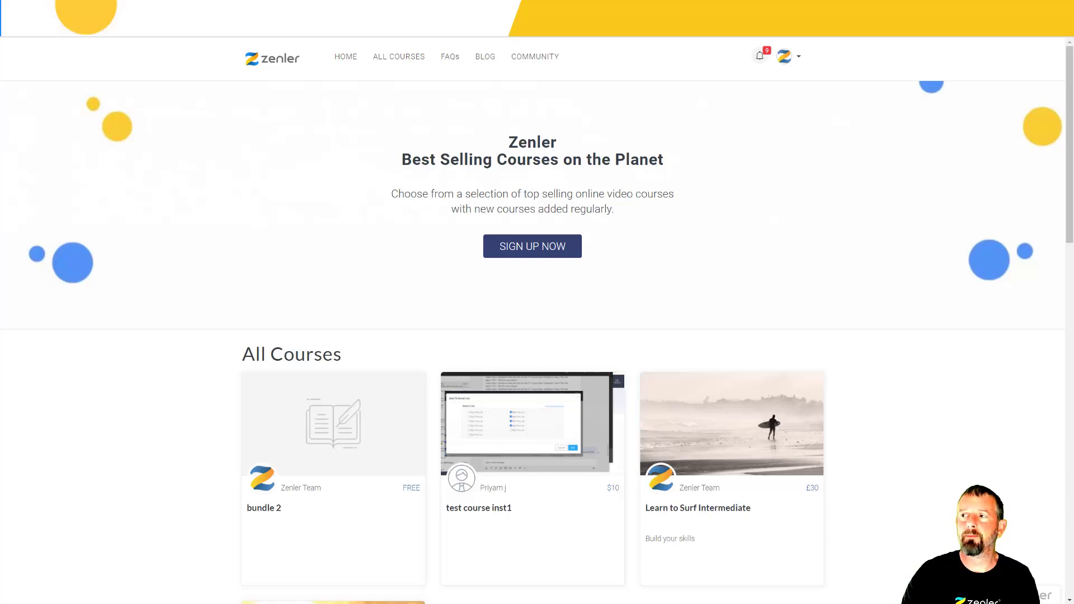
Step: Open the Learn to Surf Intermediate checkout page with its pricing and order summary
{"action": "left_click", "coordinate": [731, 423]}
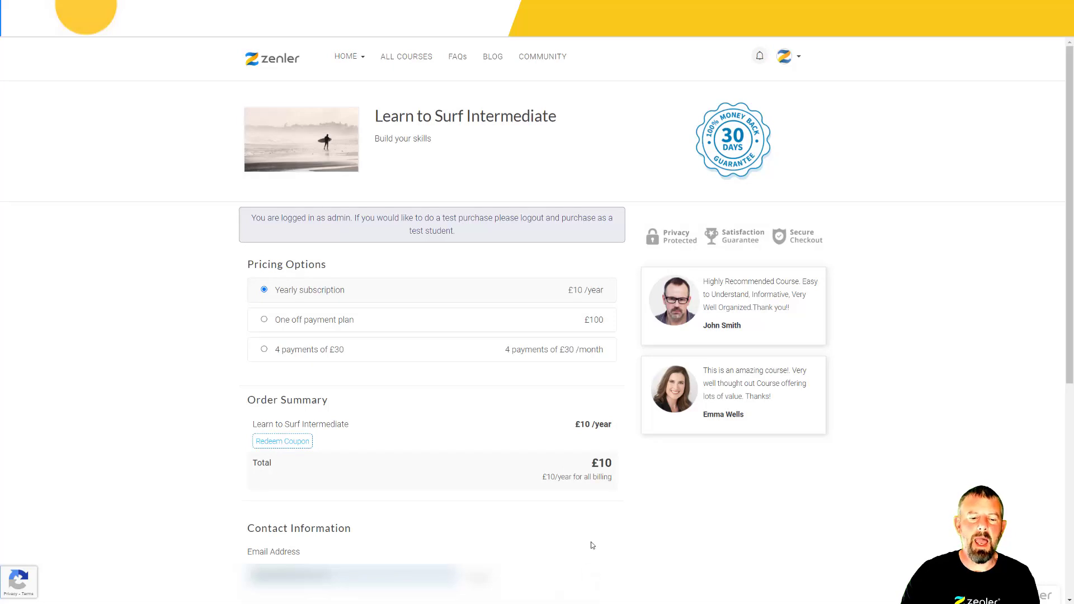
{"action": "mouse_move", "coordinate": [760, 521]}
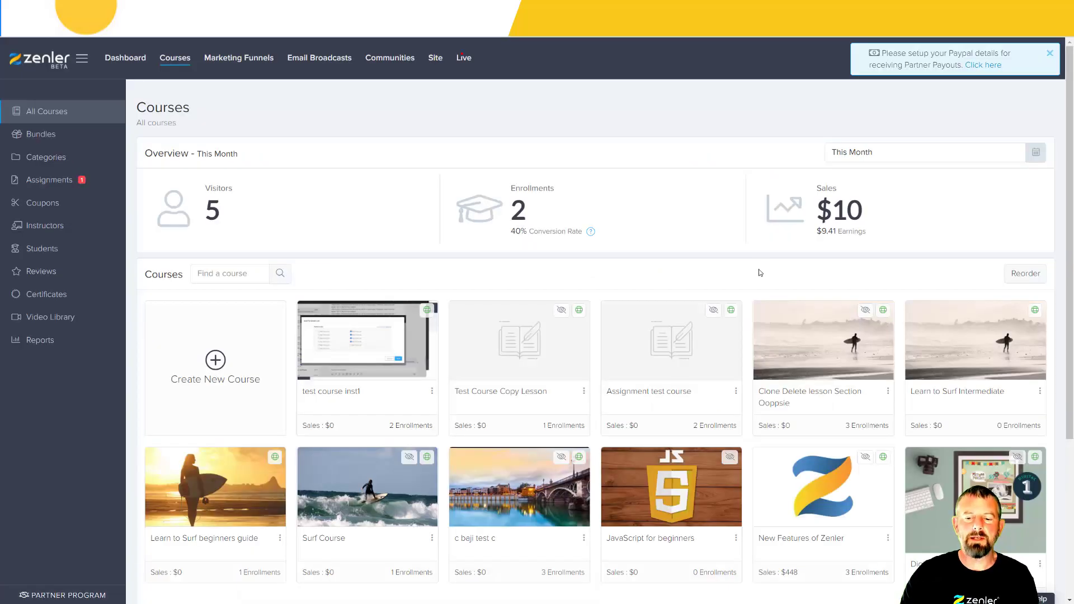
{"action": "mouse_move", "coordinate": [761, 284]}
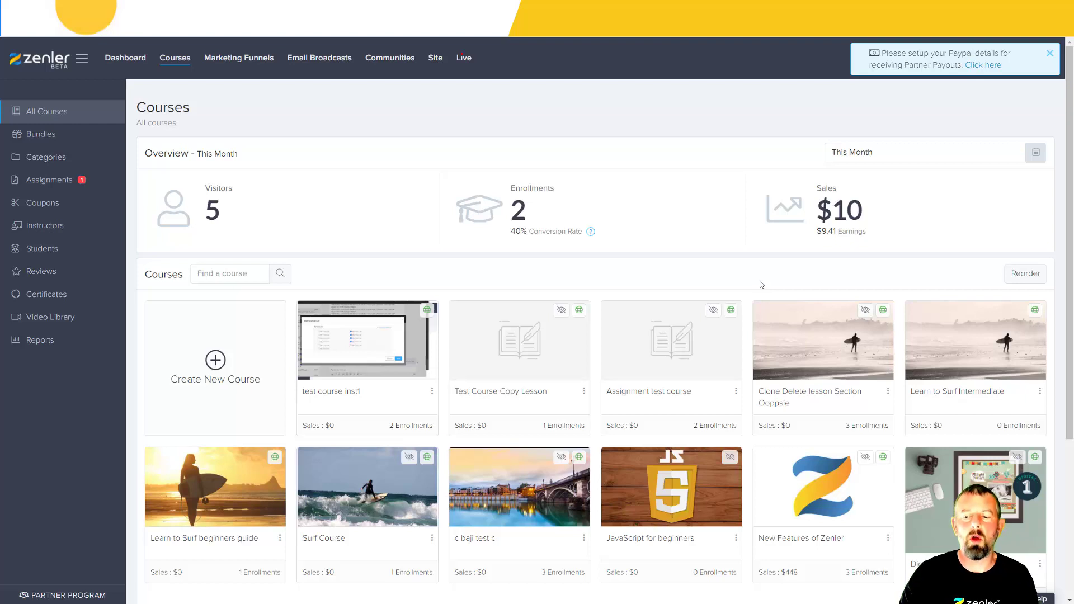
{"action": "mouse_move", "coordinate": [958, 353]}
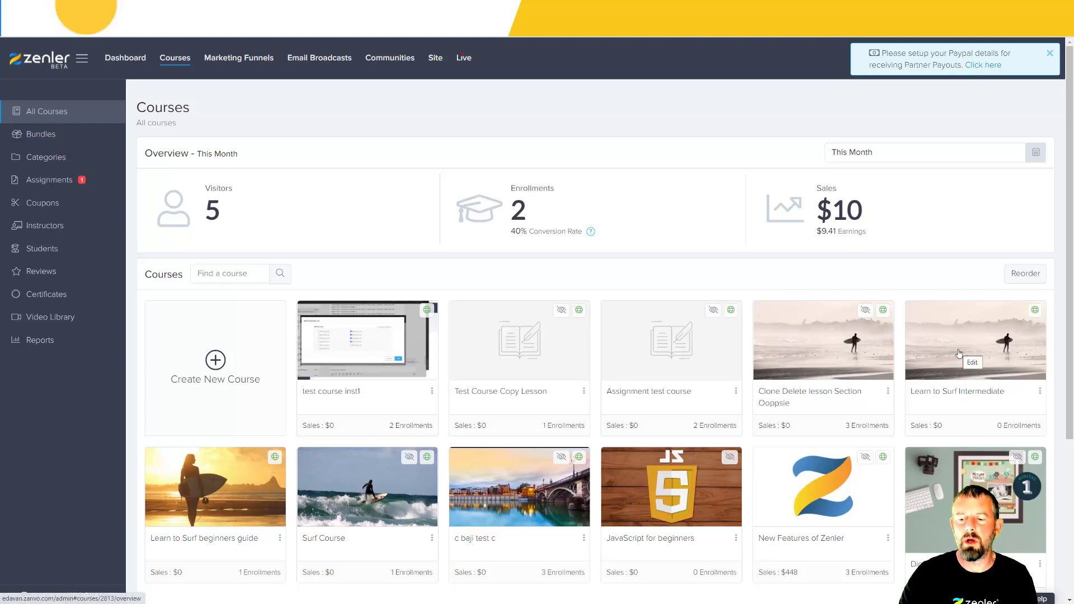
Step: Open the Learn to Surf Intermediate course and its Checkout Page in the page builder
{"action": "left_click", "coordinate": [973, 339]}
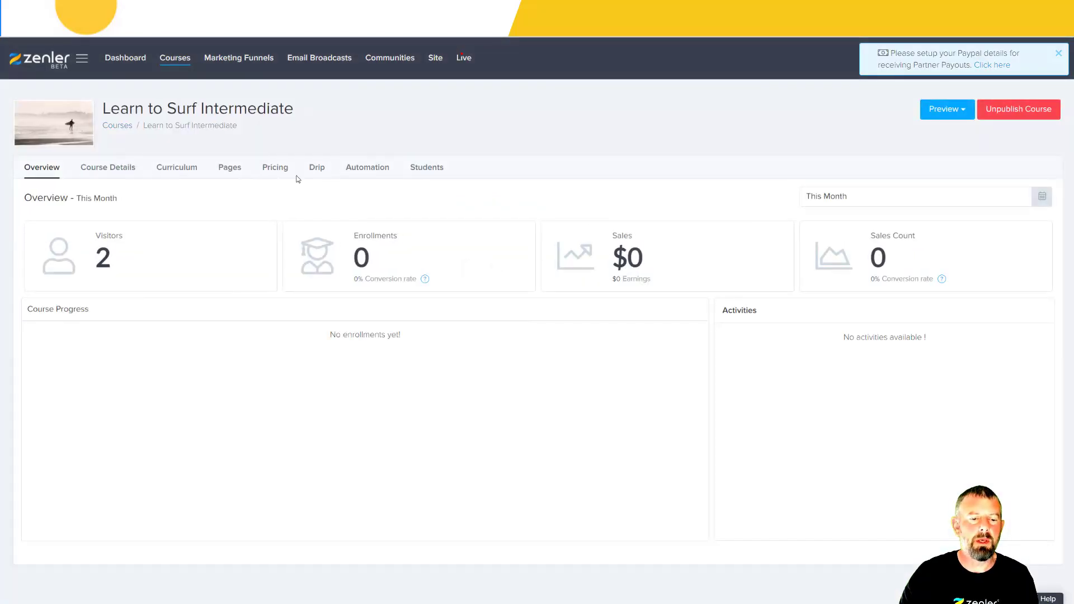
{"action": "left_click", "coordinate": [229, 167]}
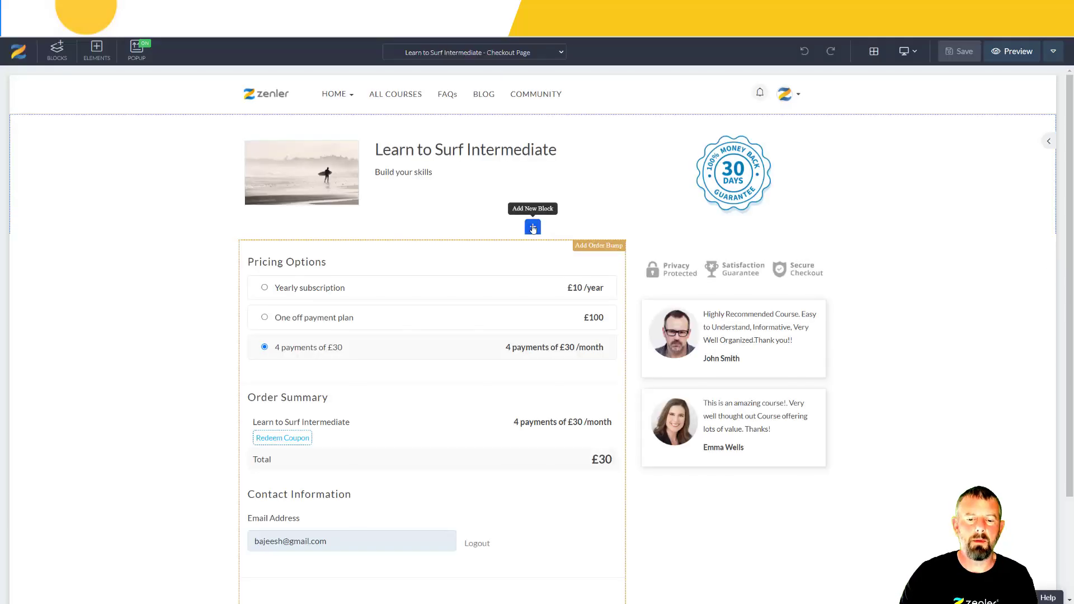
Step: Search the block library for 'social' and add 'Course Checkout with social media'
{"action": "left_click", "coordinate": [532, 227]}
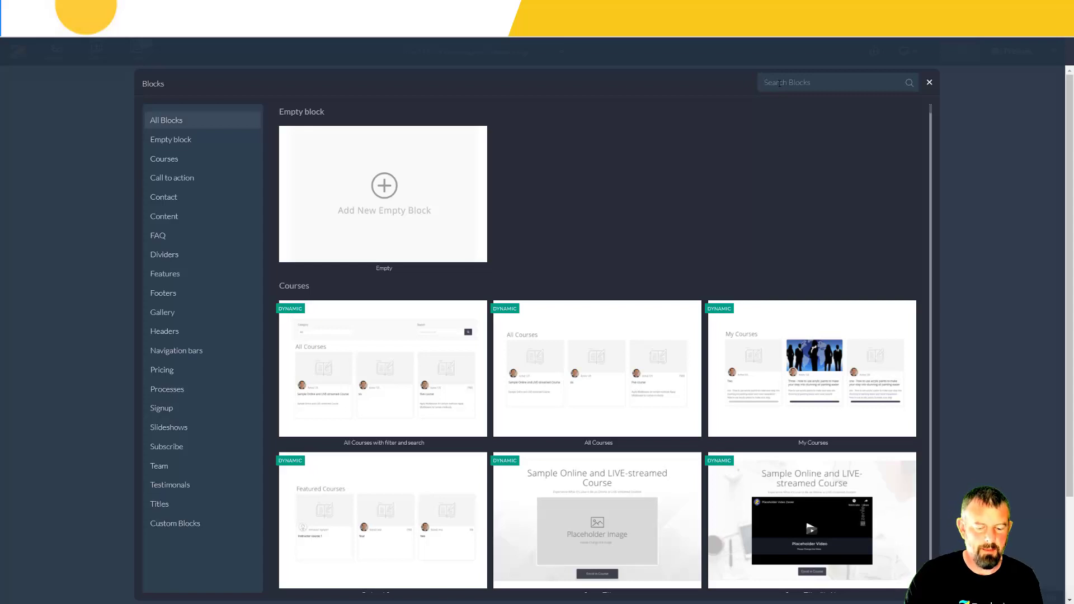
{"action": "type", "text": "social"}
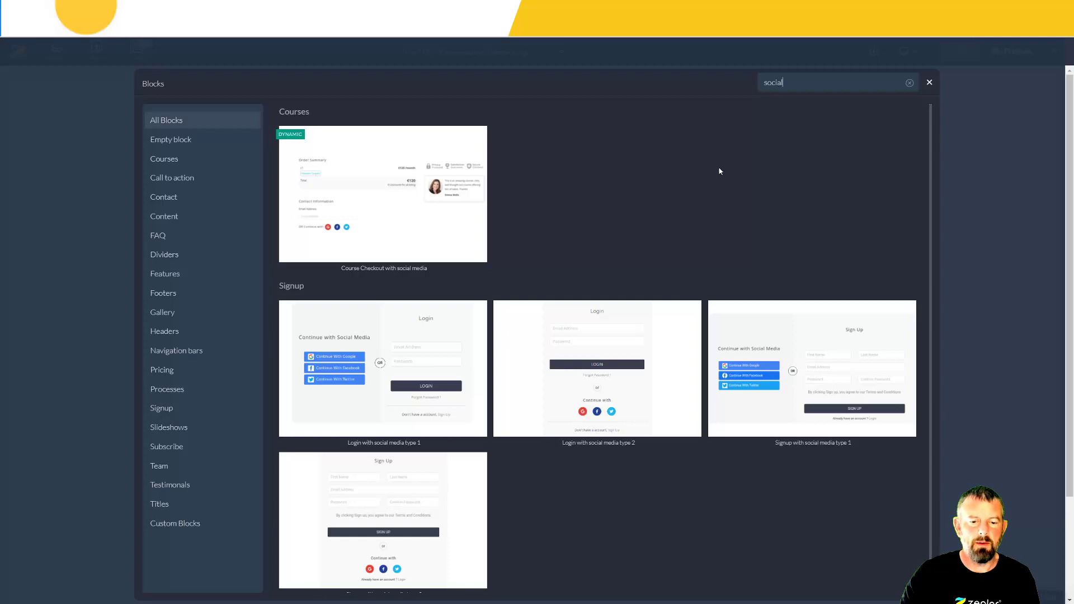
{"action": "mouse_move", "coordinate": [725, 164]}
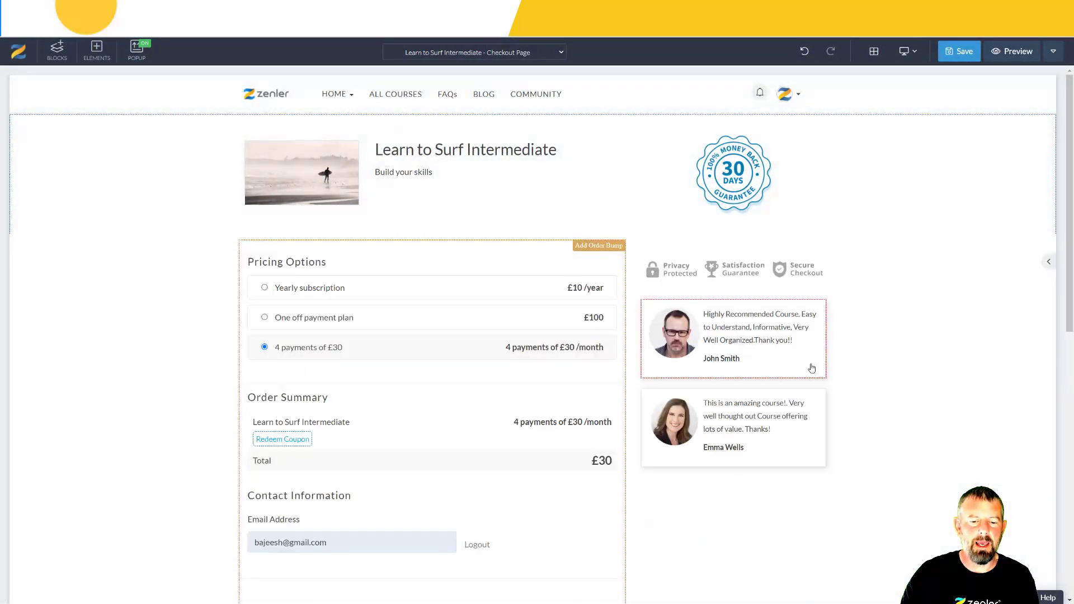
Step: Delete the extra checkout block and save the checkout page
{"action": "scroll", "scroll_direction": "down", "scroll_amount": 3}
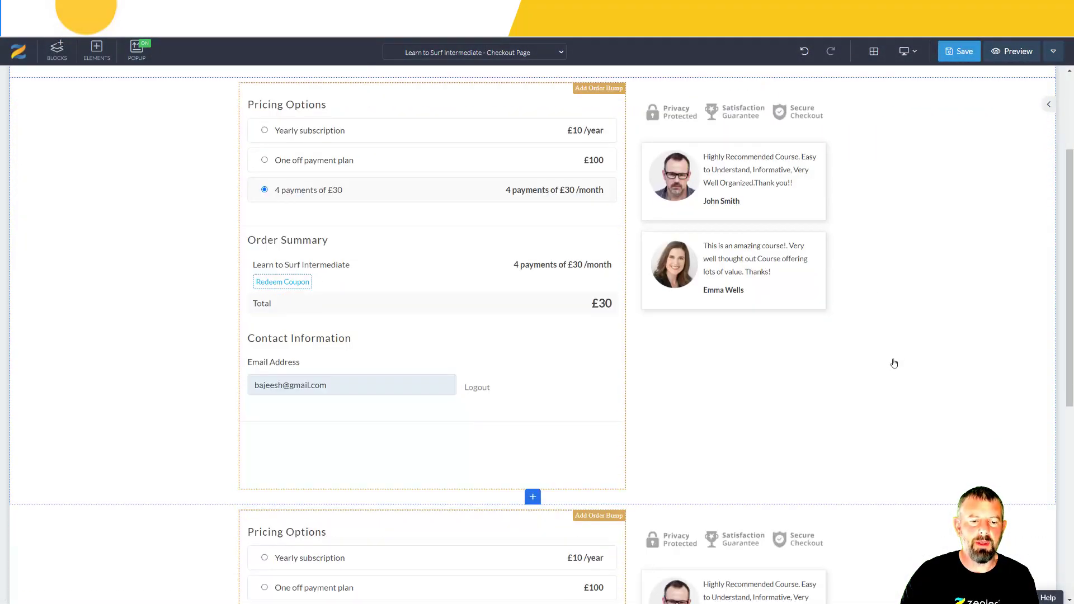
{"action": "scroll", "scroll_direction": "down", "scroll_amount": 3}
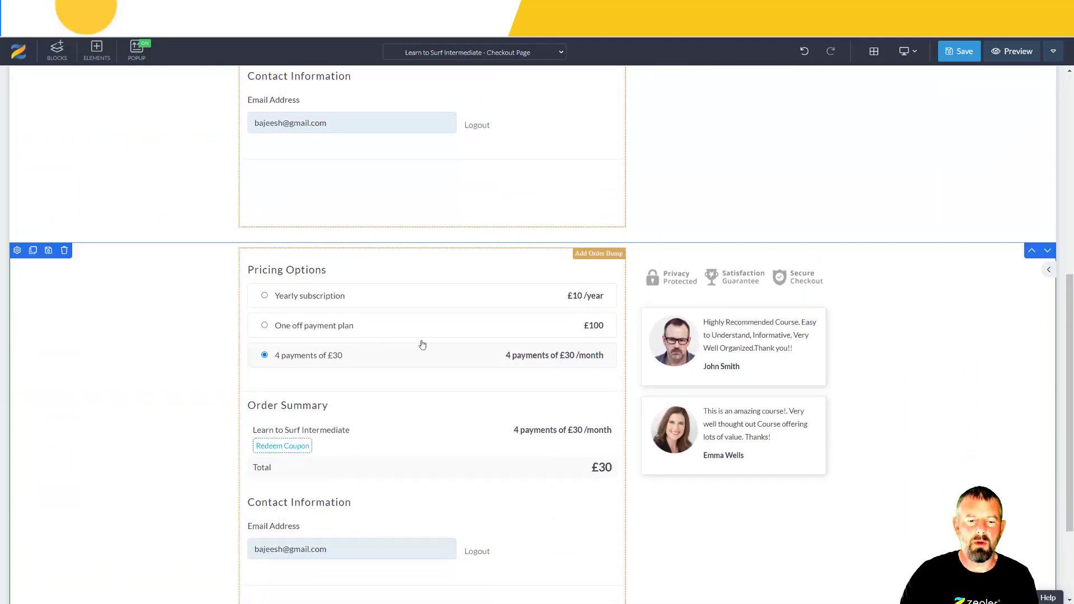
{"action": "left_click", "coordinate": [64, 250]}
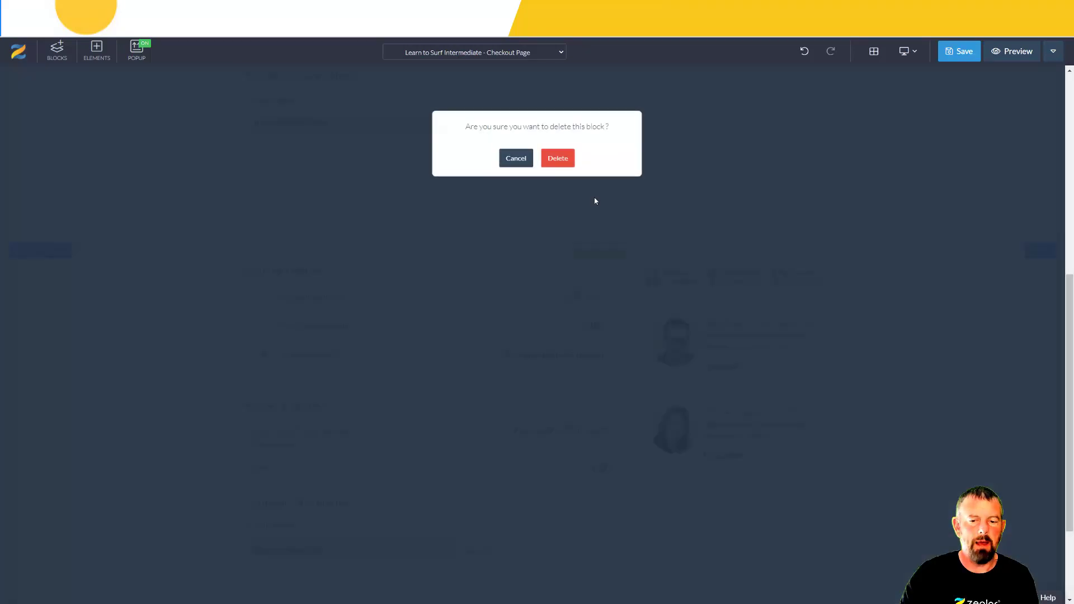
{"action": "left_click", "coordinate": [515, 158]}
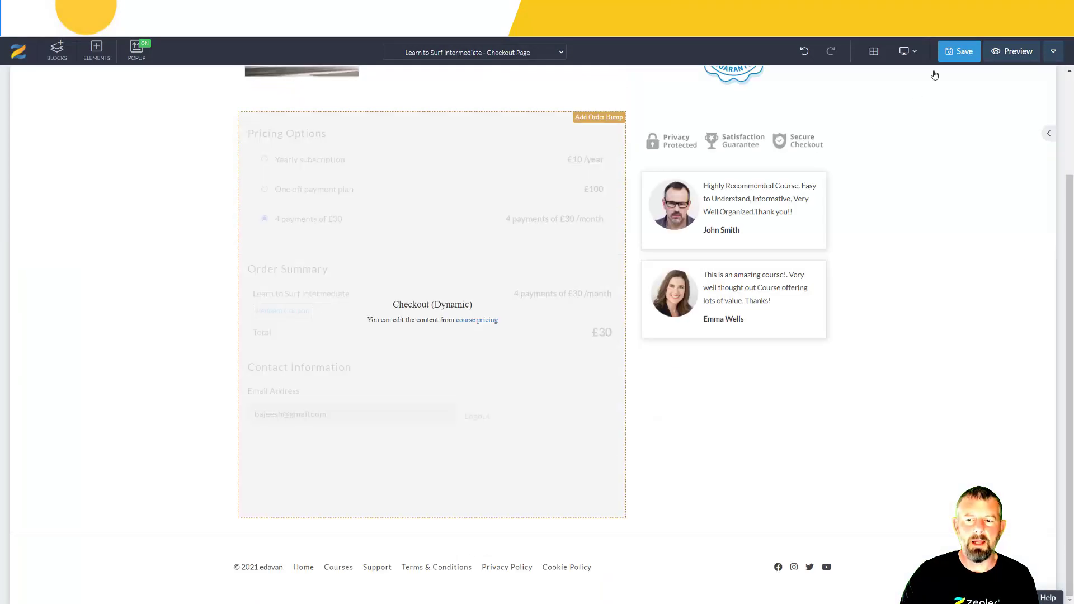
{"action": "left_click", "coordinate": [958, 51]}
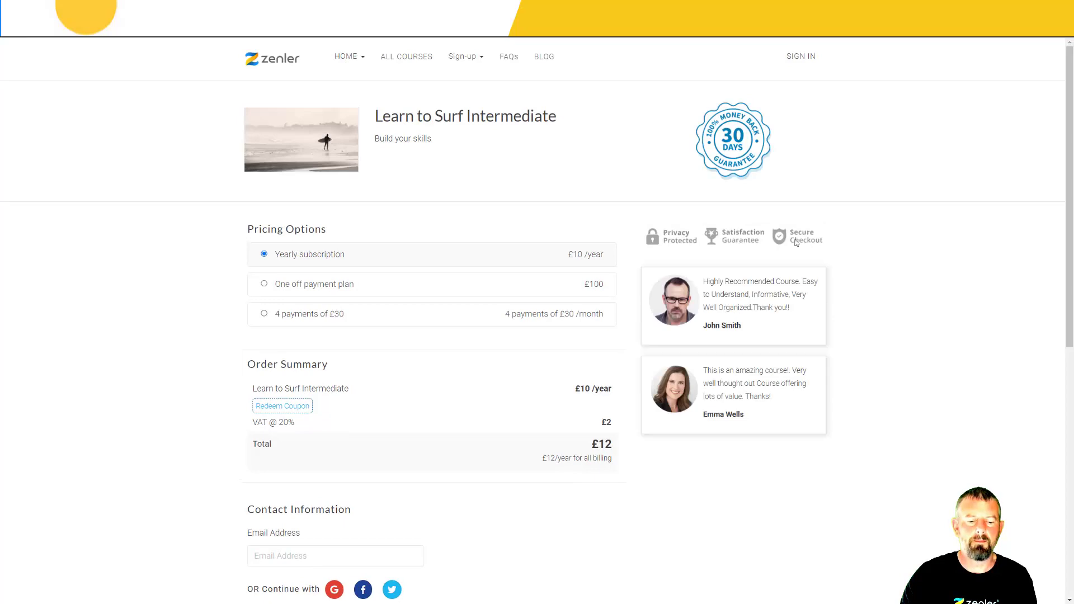
{"action": "scroll", "scroll_direction": "down", "scroll_amount": 3}
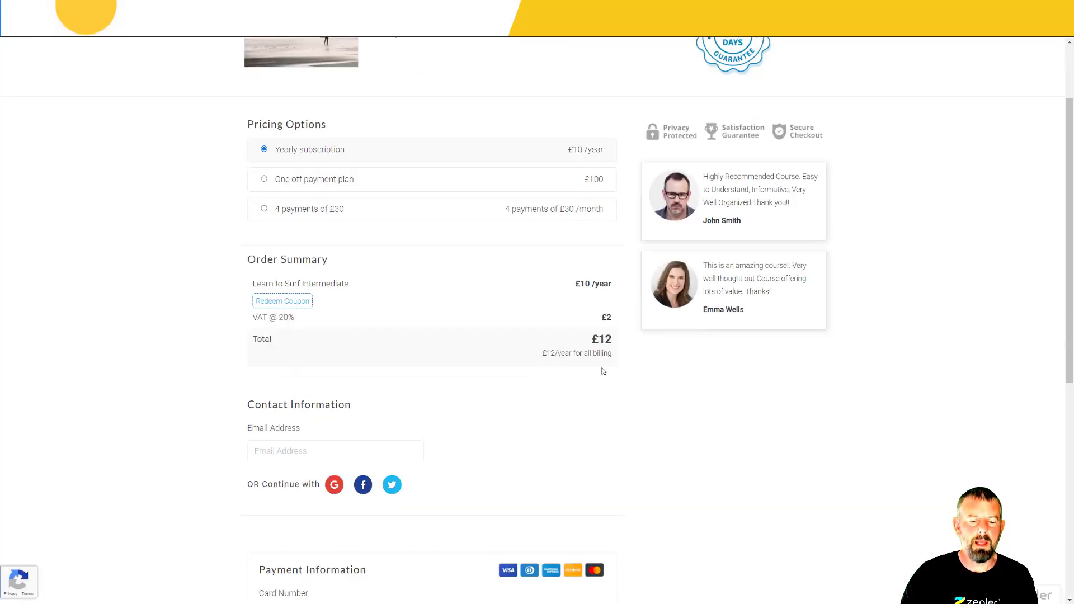
{"action": "scroll", "scroll_direction": "down", "scroll_amount": 3}
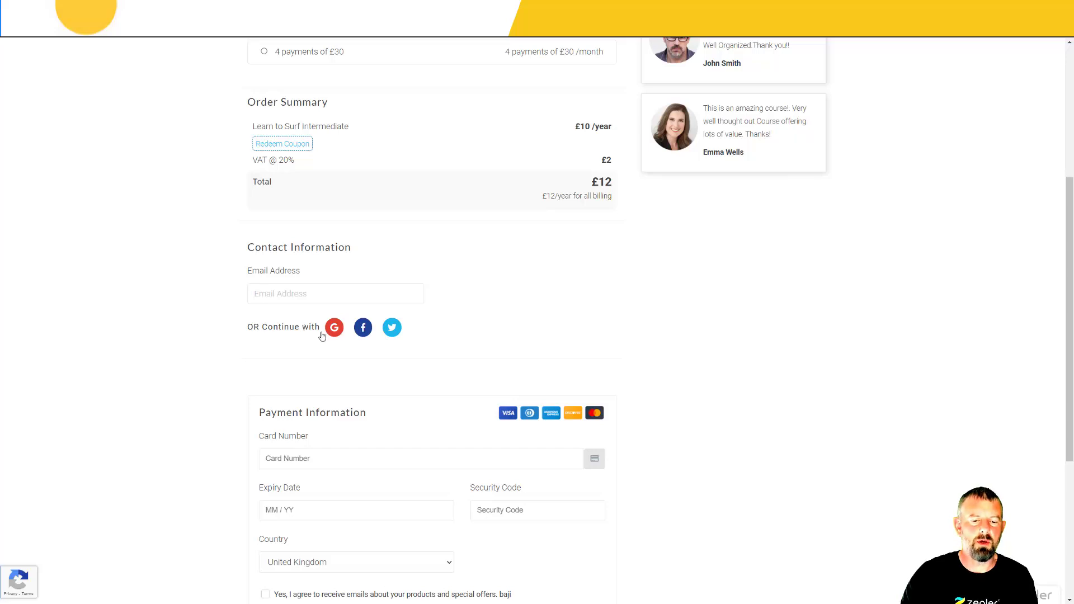
{"action": "mouse_move", "coordinate": [363, 327]}
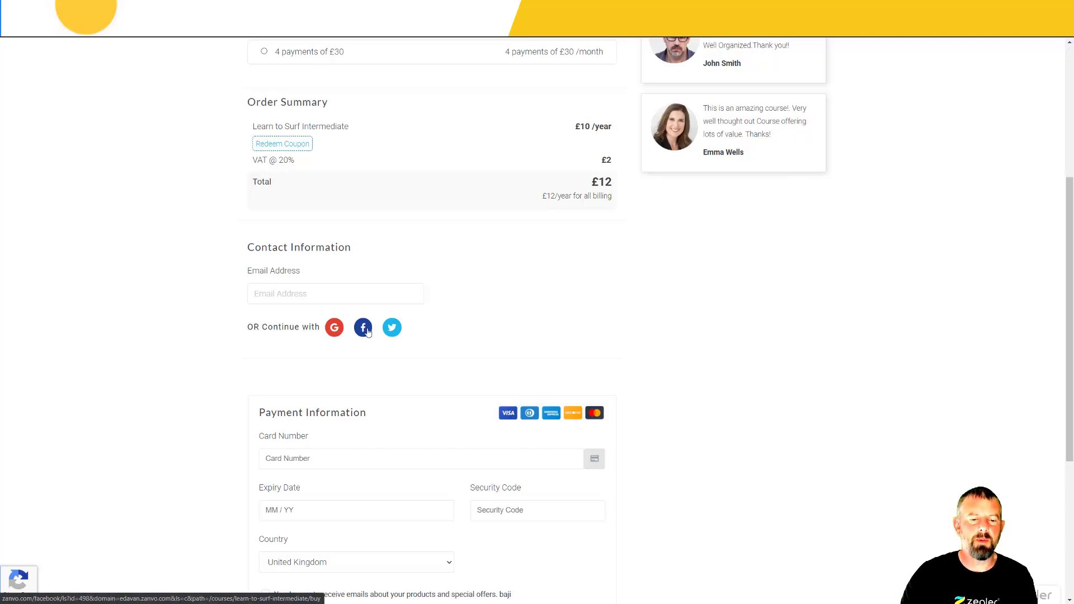
{"action": "mouse_move", "coordinate": [391, 333]}
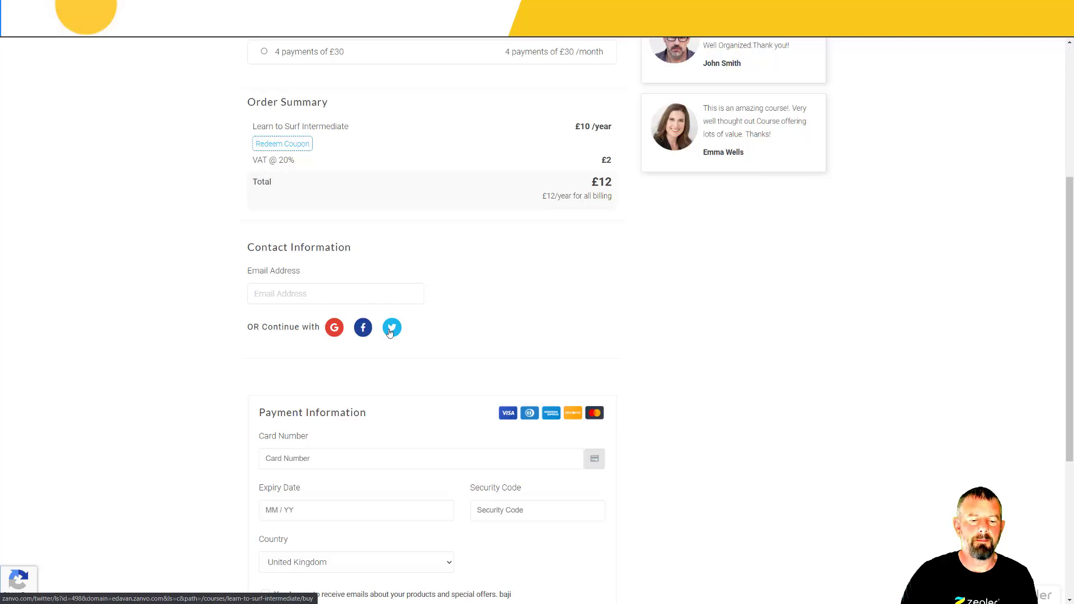